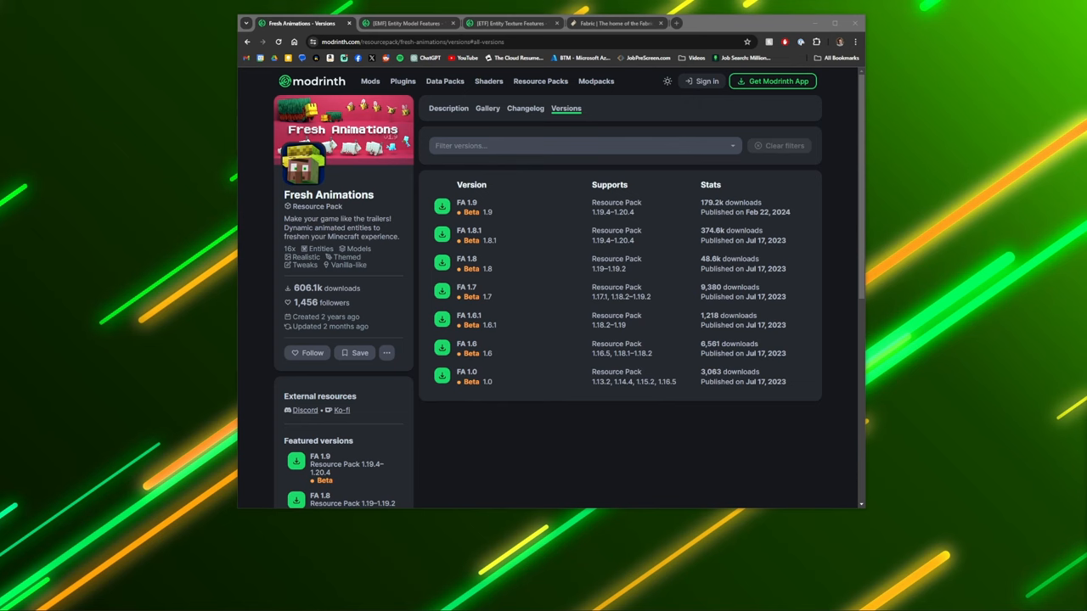
Step: Download the Fabric installer for Windows from fabricmc.net
click(611, 24)
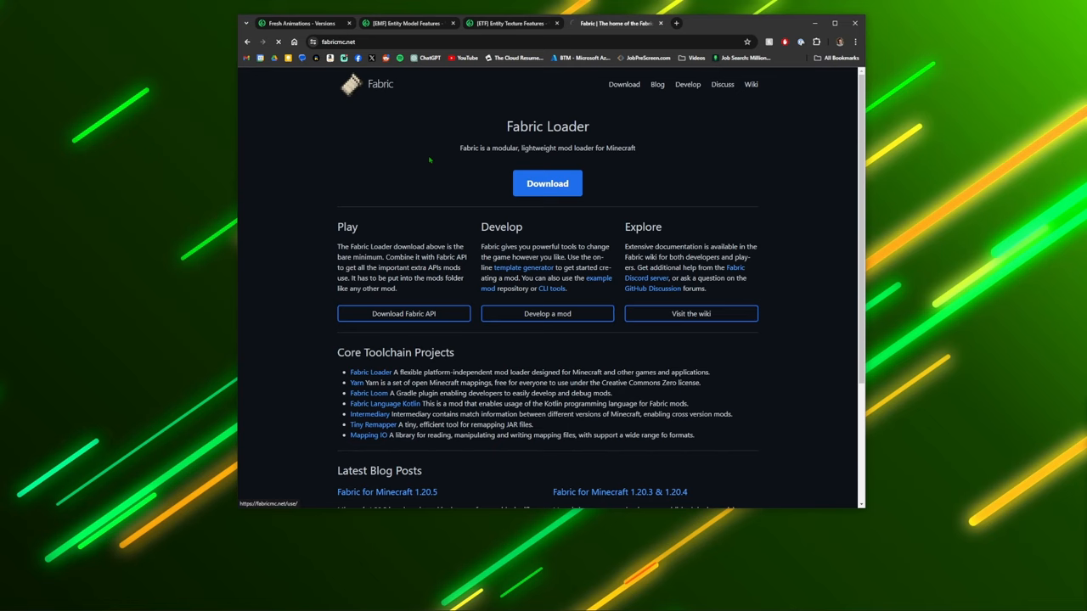
click(547, 183)
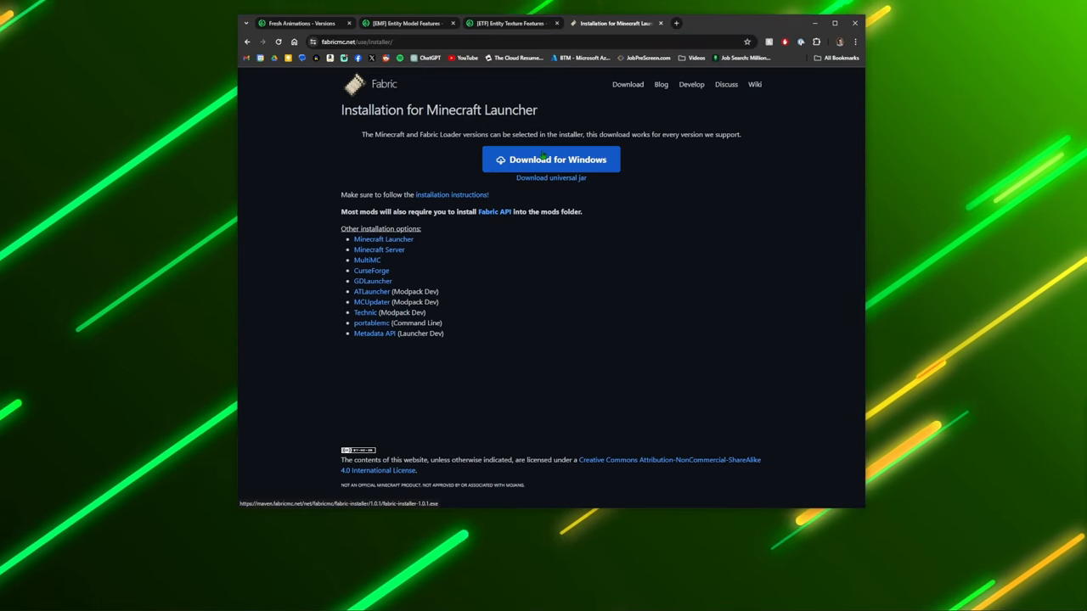
click(551, 160)
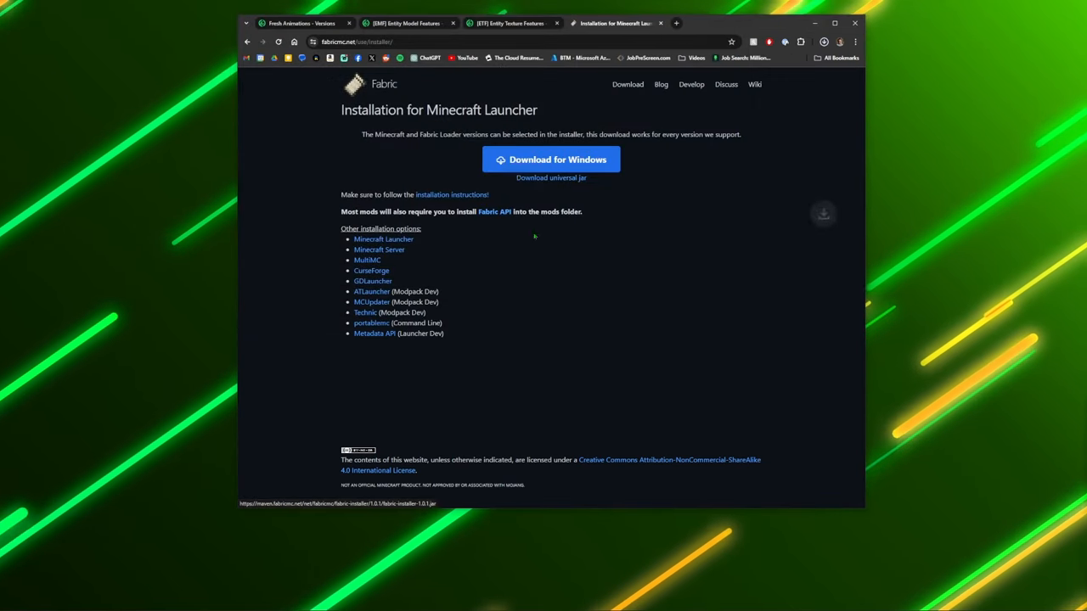
Step: Run the downloaded Fabric installer and install Fabric Loader for Minecraft 1.20.5
click(550, 159)
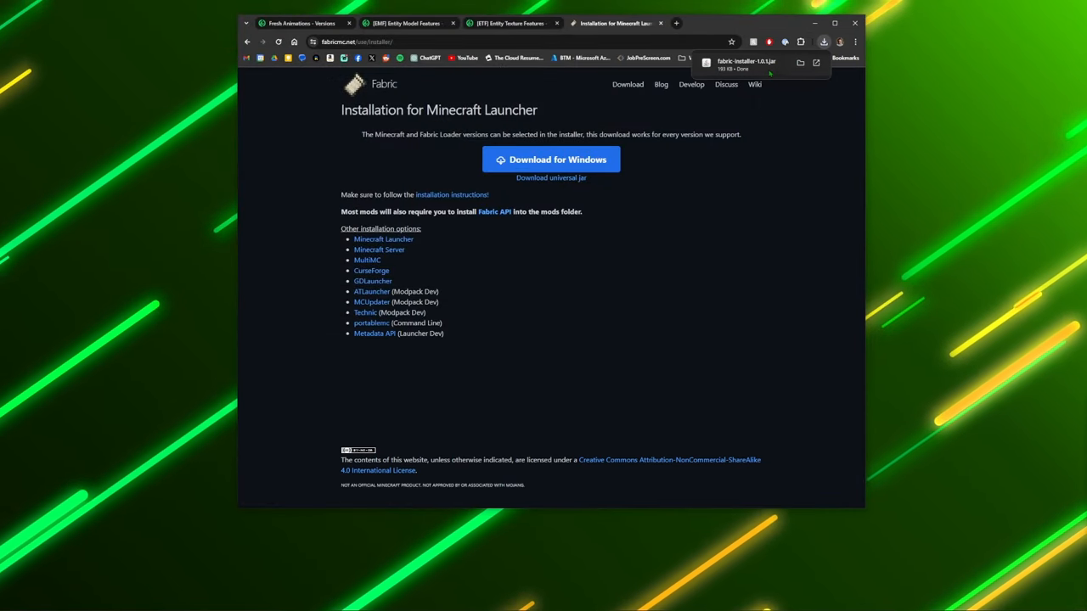
mouse_move(698, 175)
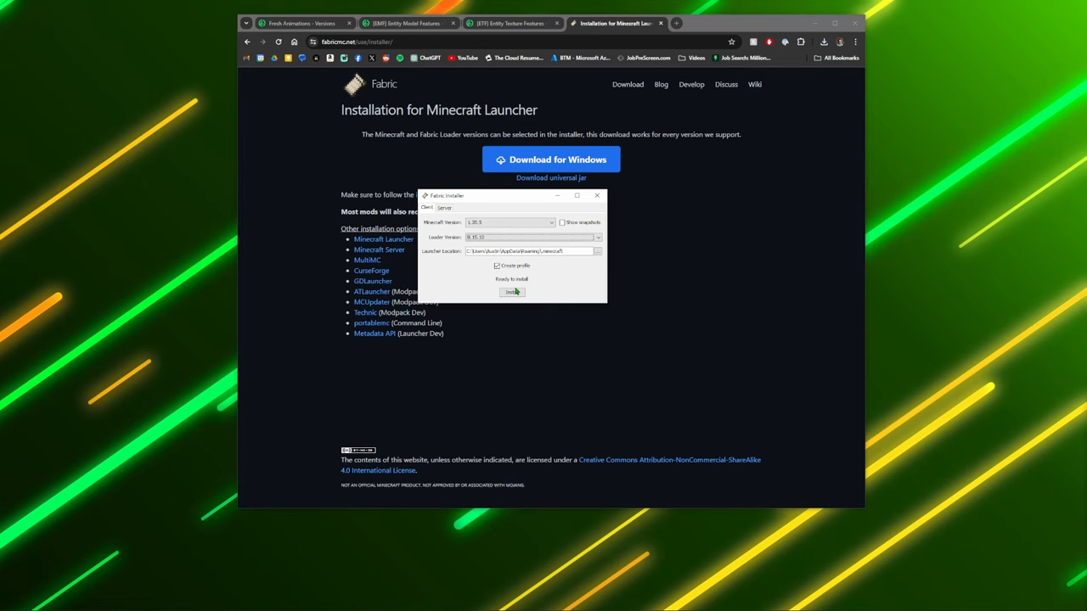
click(513, 292)
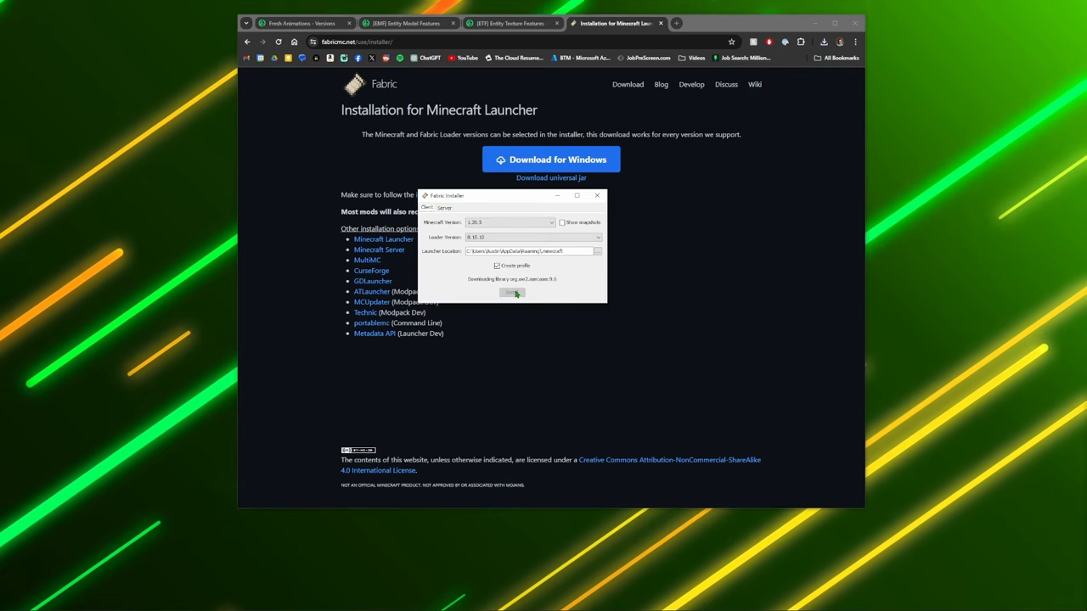
click(512, 292)
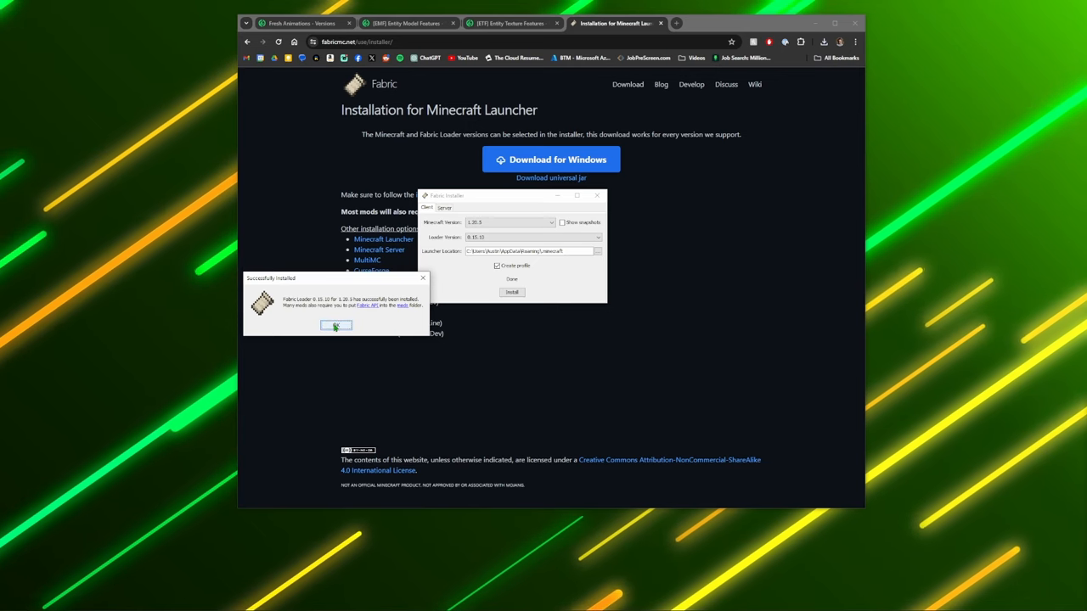
click(336, 326)
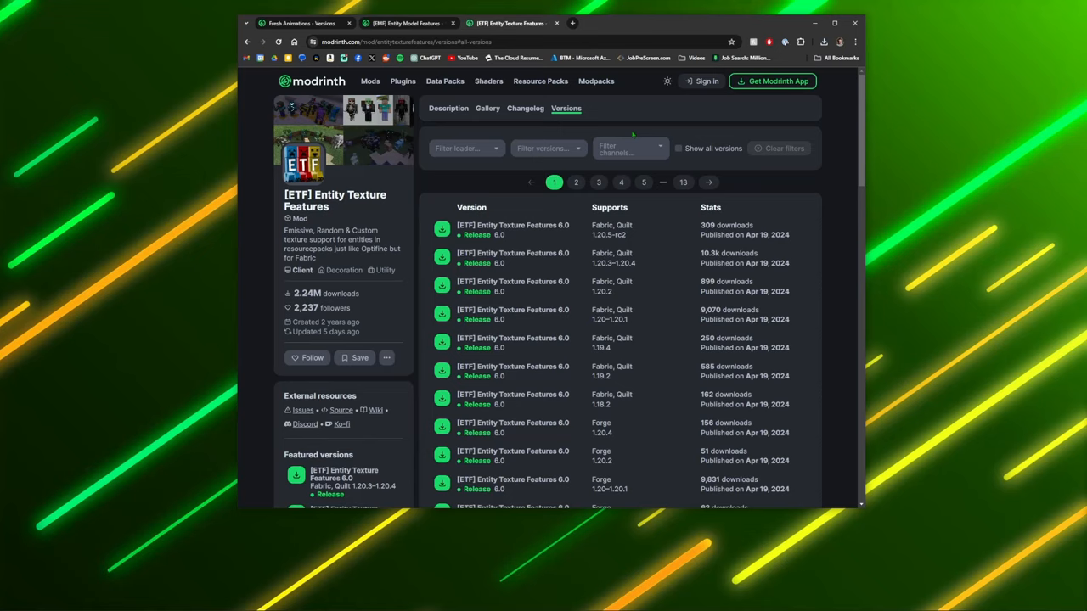
Step: Download the Fresh Animations 1.9 pack zip to Downloads from its Modrinth versions page
click(303, 24)
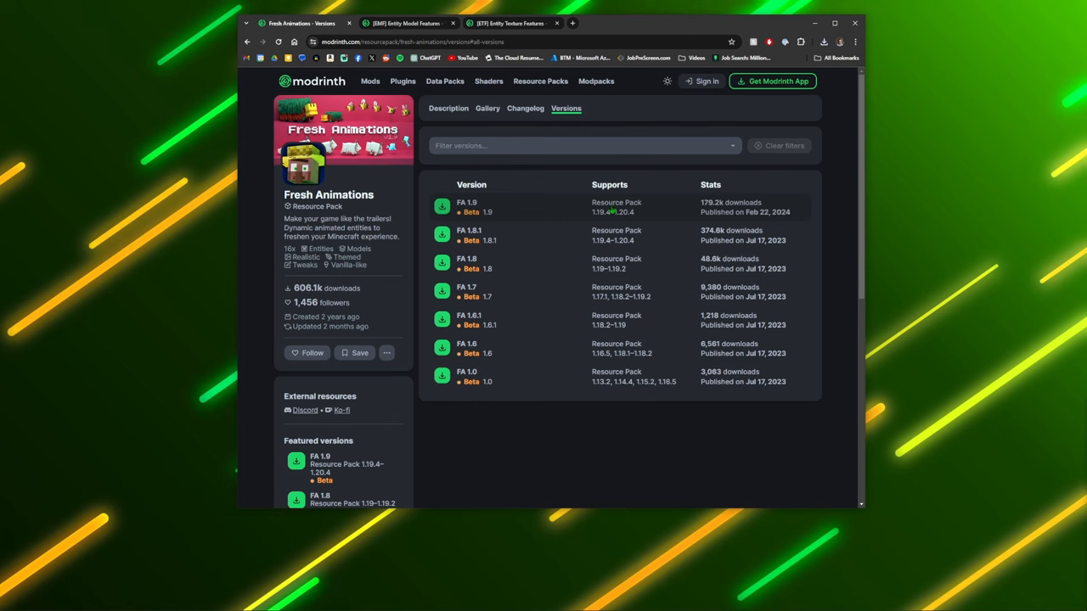
click(466, 202)
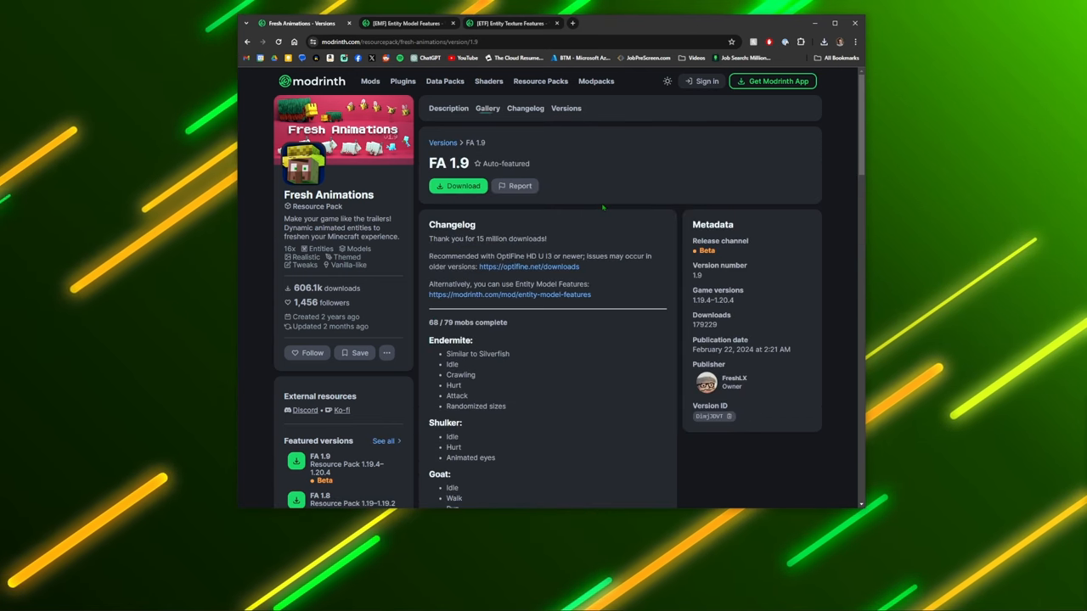
click(457, 185)
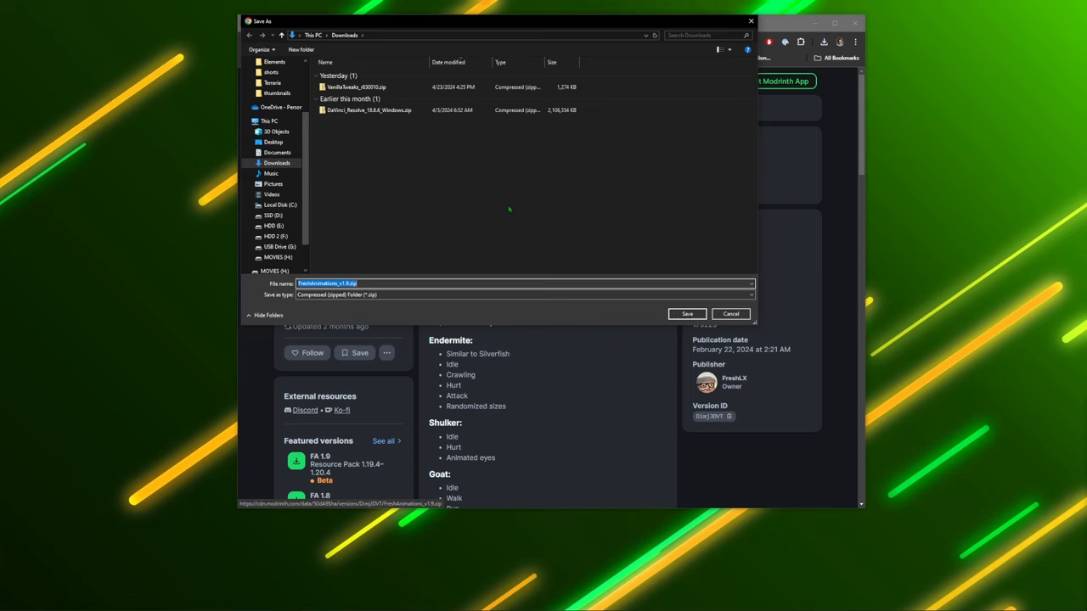
click(686, 314)
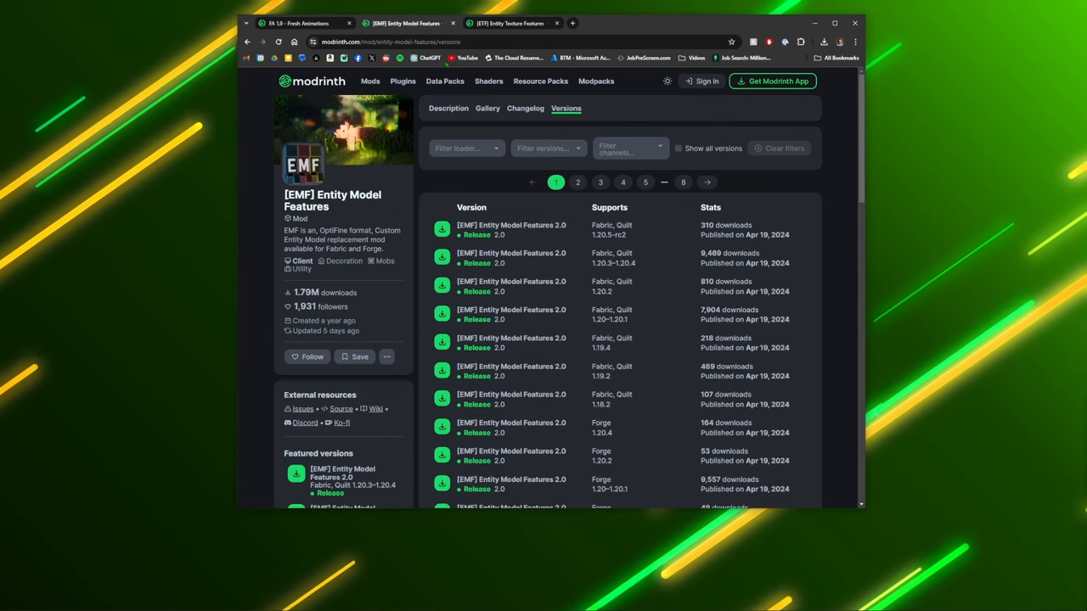
Step: Download Entity Model Features 2.0 and Entity Texture Features 6.0 for Fabric 1.20.5
click(523, 23)
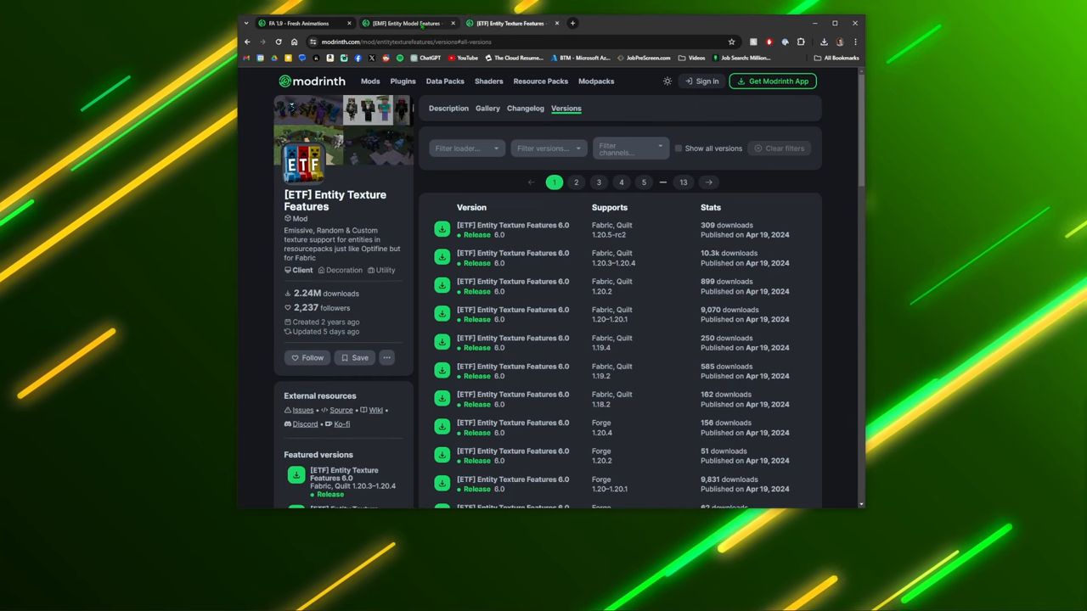
click(404, 22)
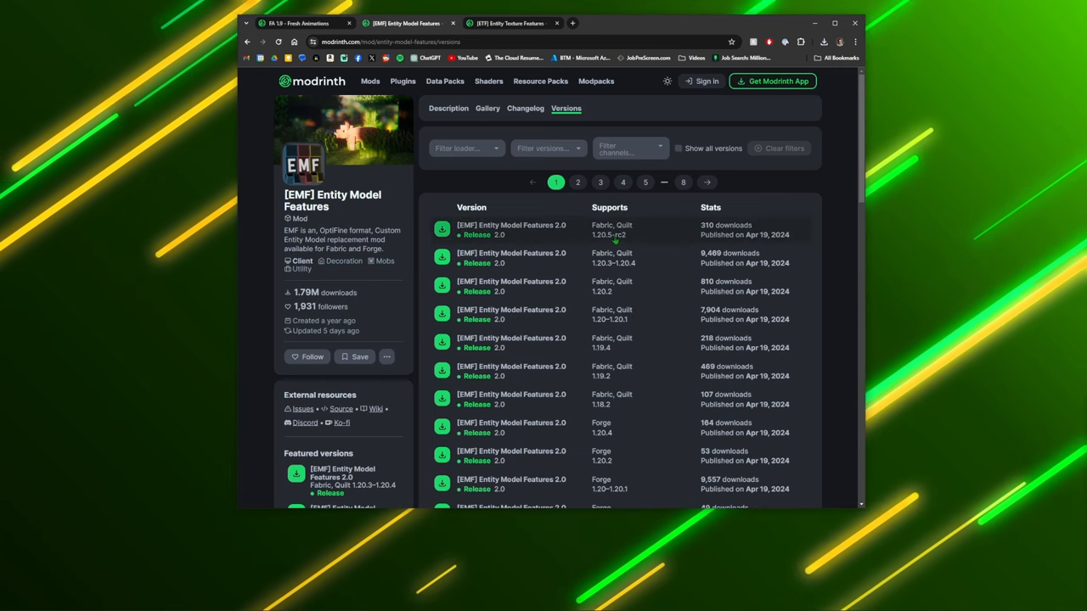
click(511, 226)
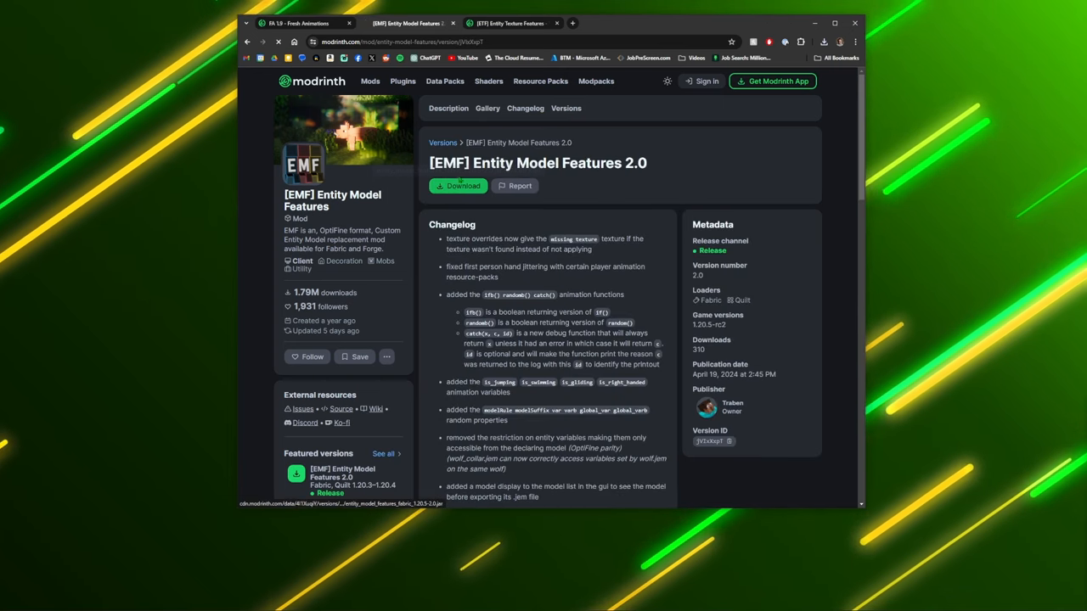
click(459, 185)
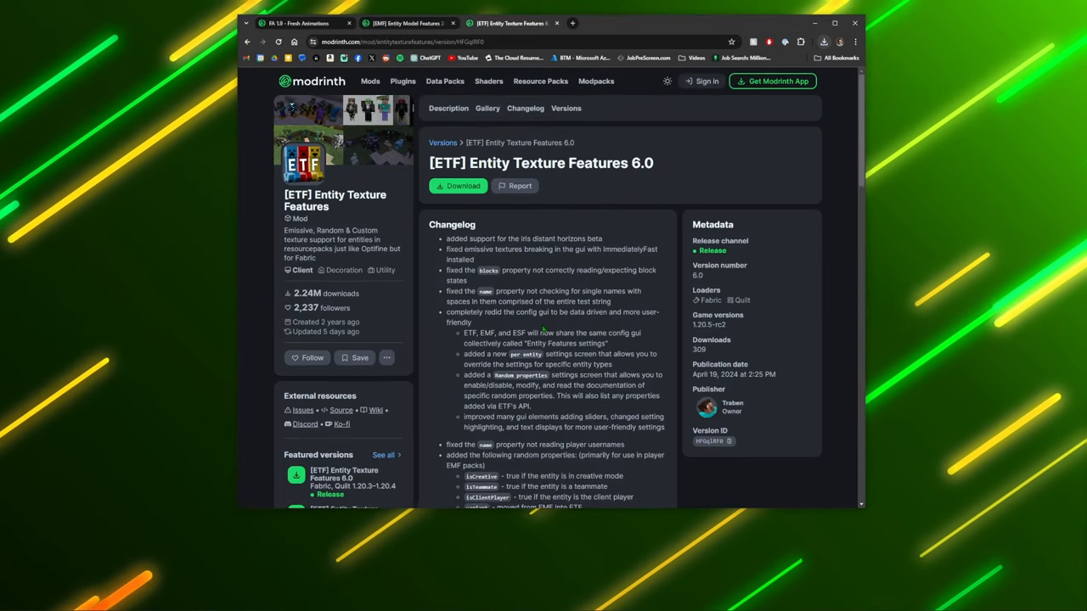
click(459, 185)
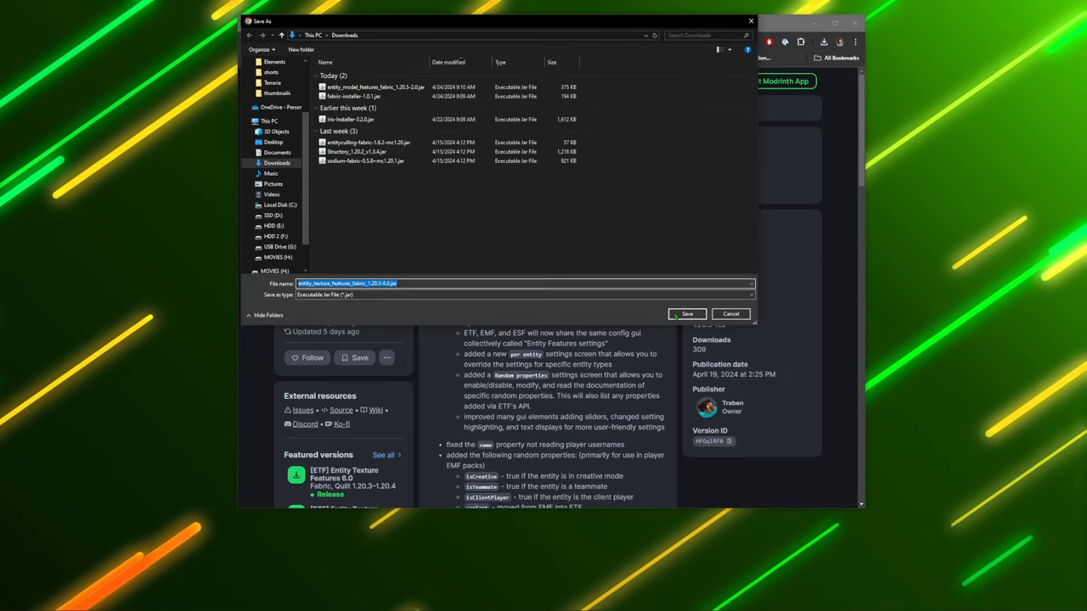
click(686, 312)
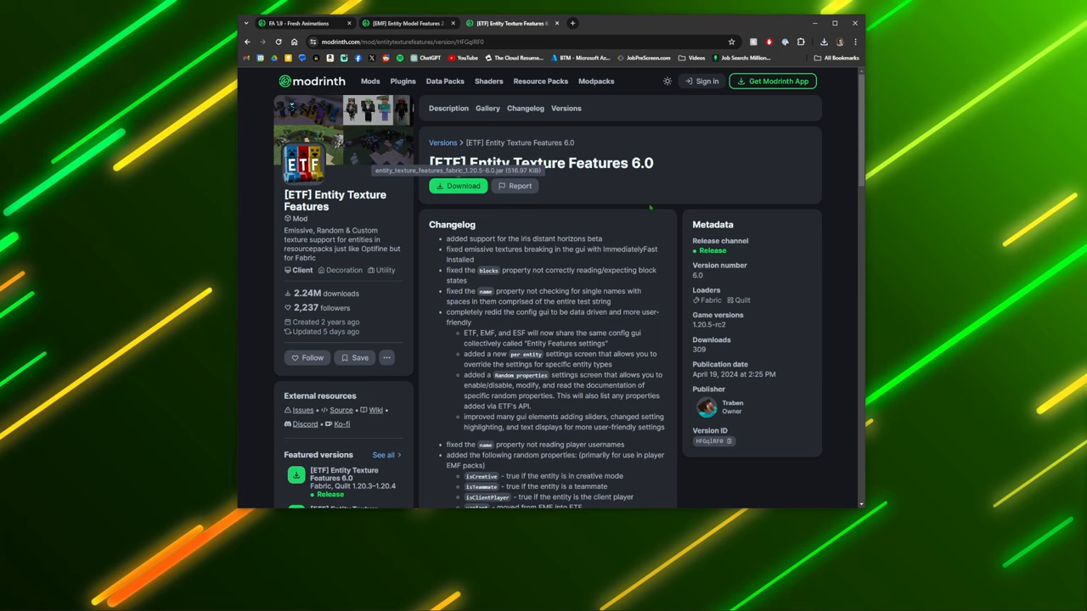
mouse_move(648, 208)
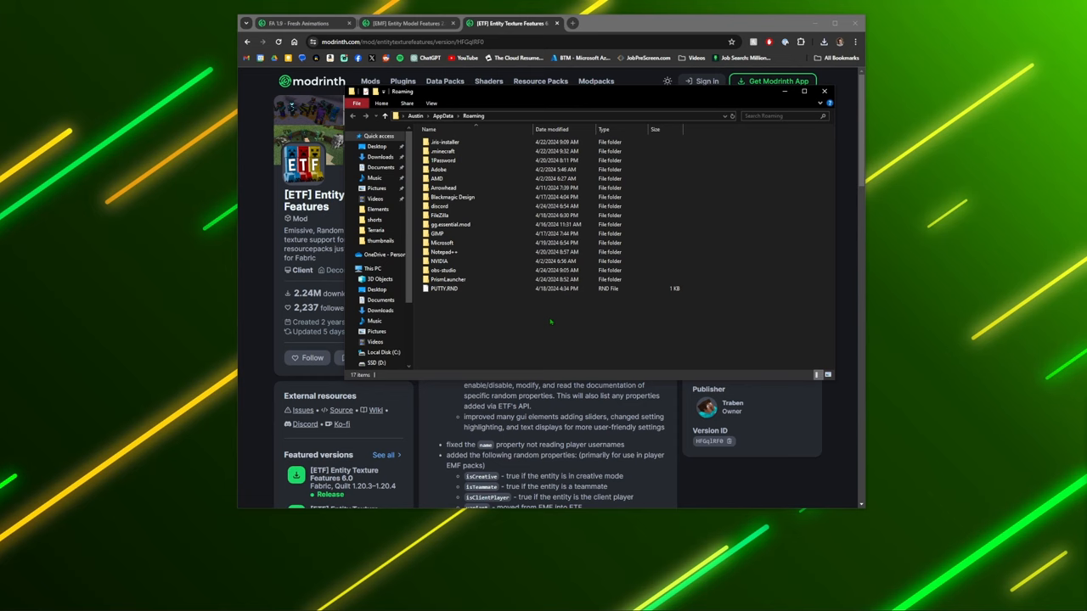
mouse_move(438, 170)
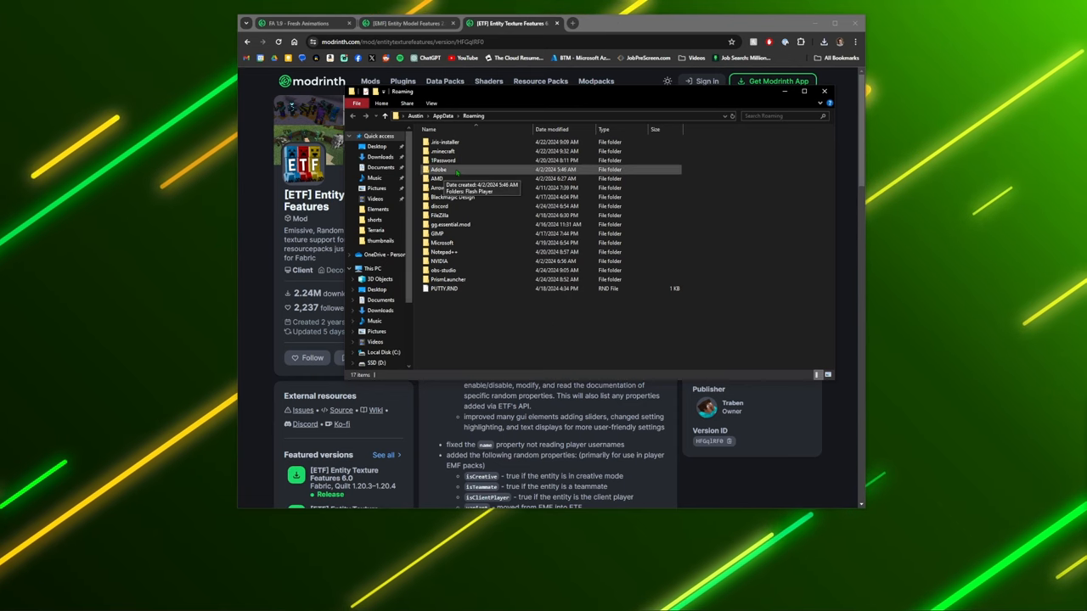
mouse_move(452, 197)
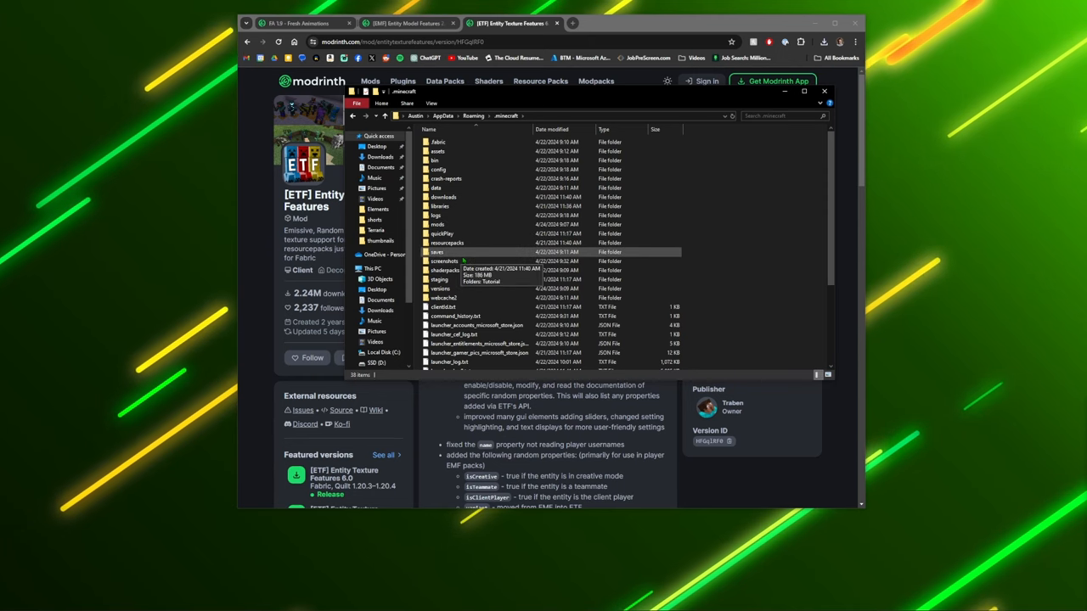
Step: Move the Entity Texture Features and Entity Model Features jars into the .minecraft mods folder
double_click(445, 242)
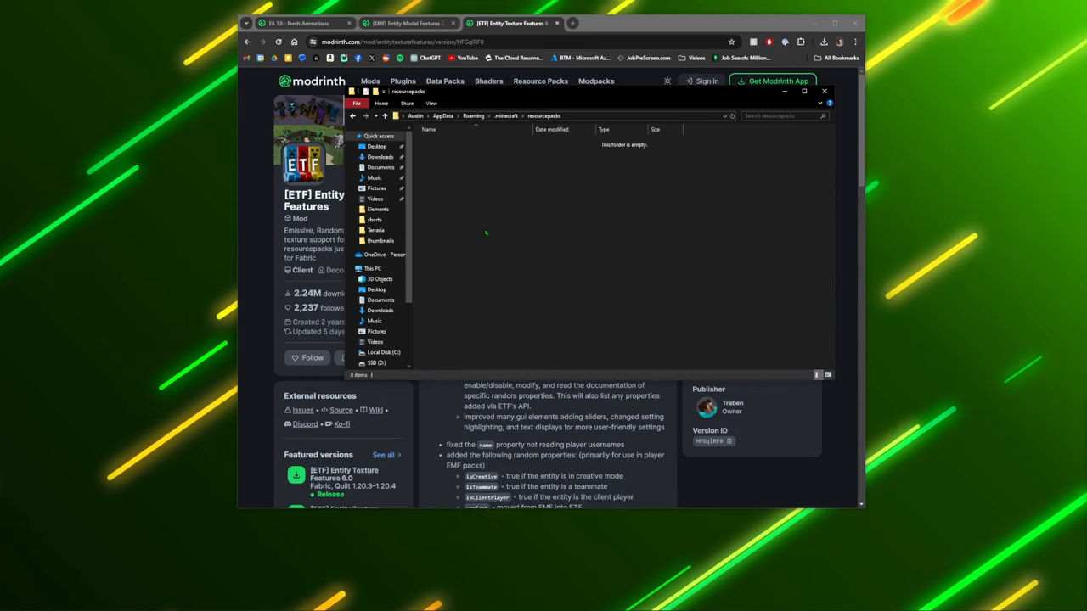
drag(590, 92, 387, 211)
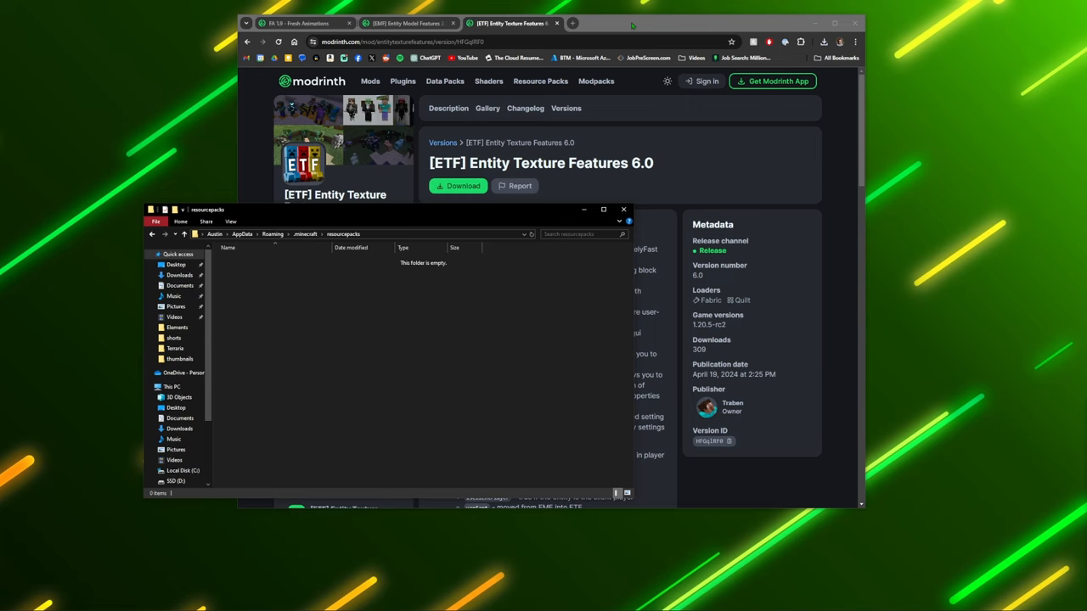
click(832, 40)
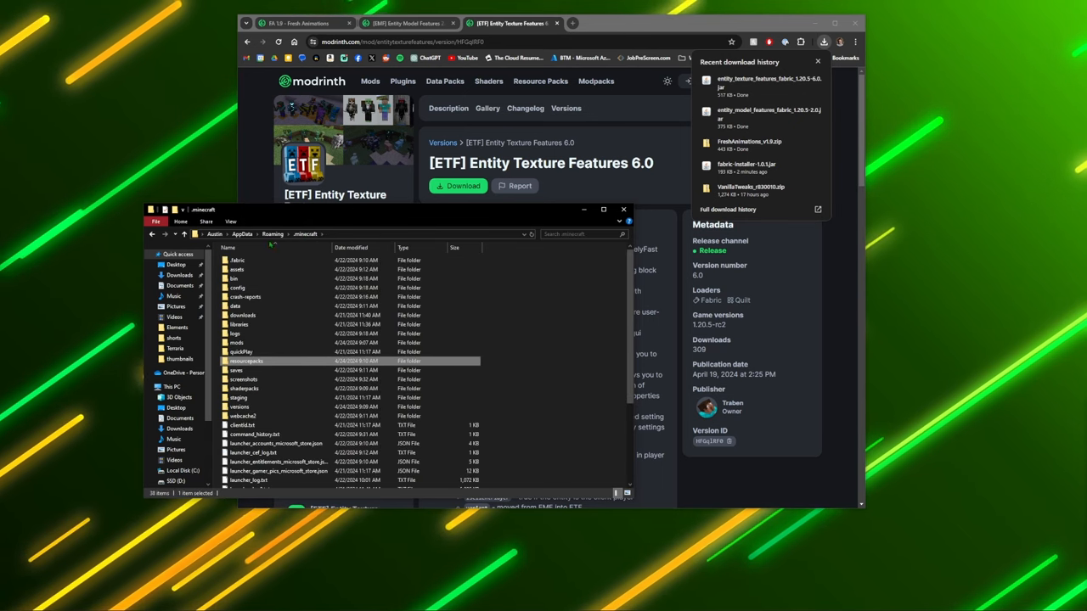
double_click(246, 360)
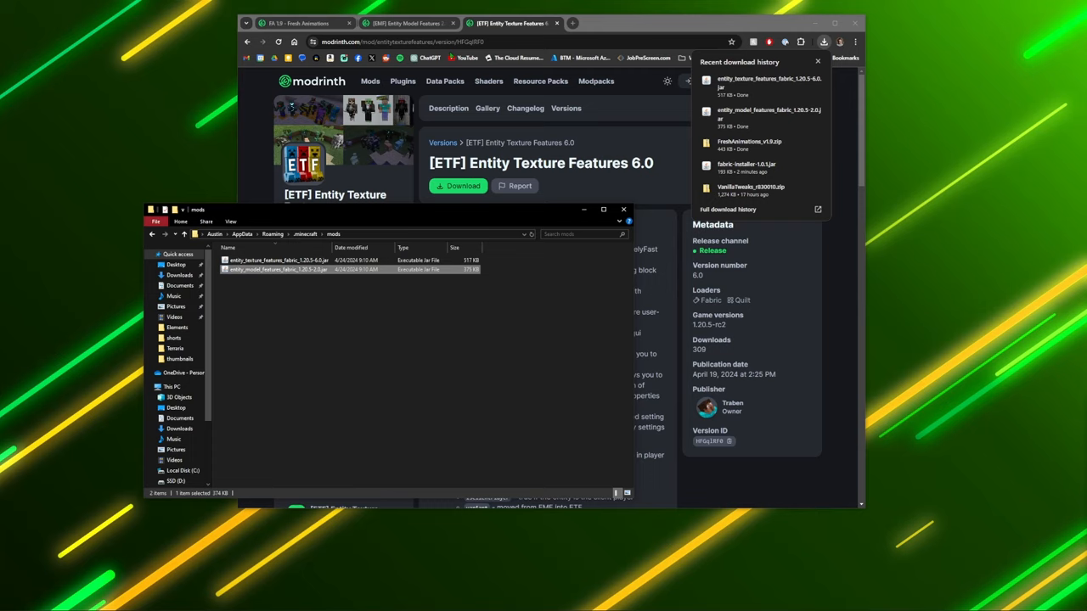
mouse_move(313, 350)
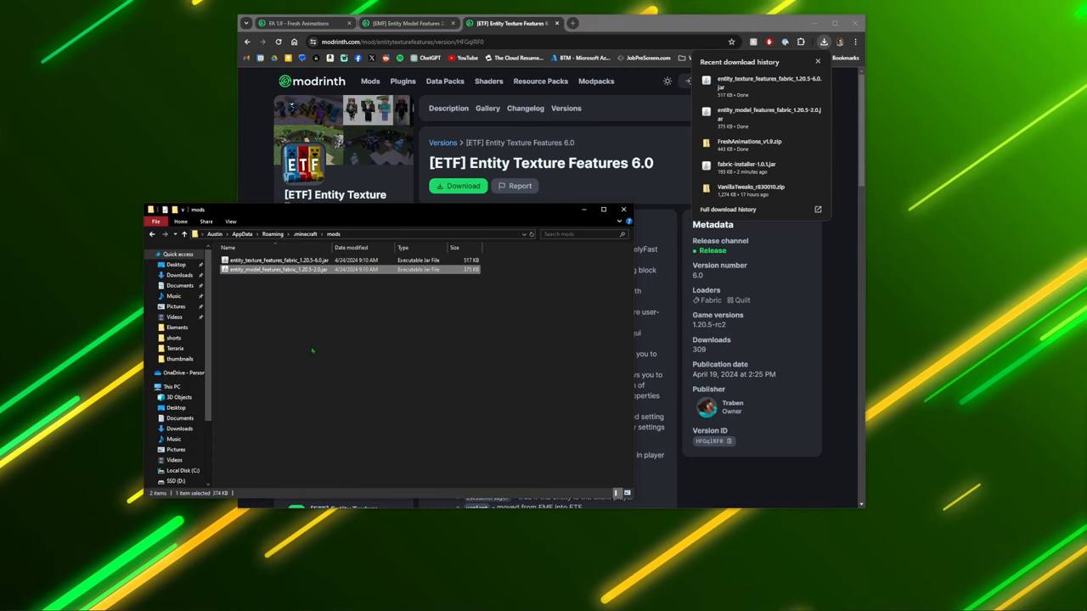
click(379, 320)
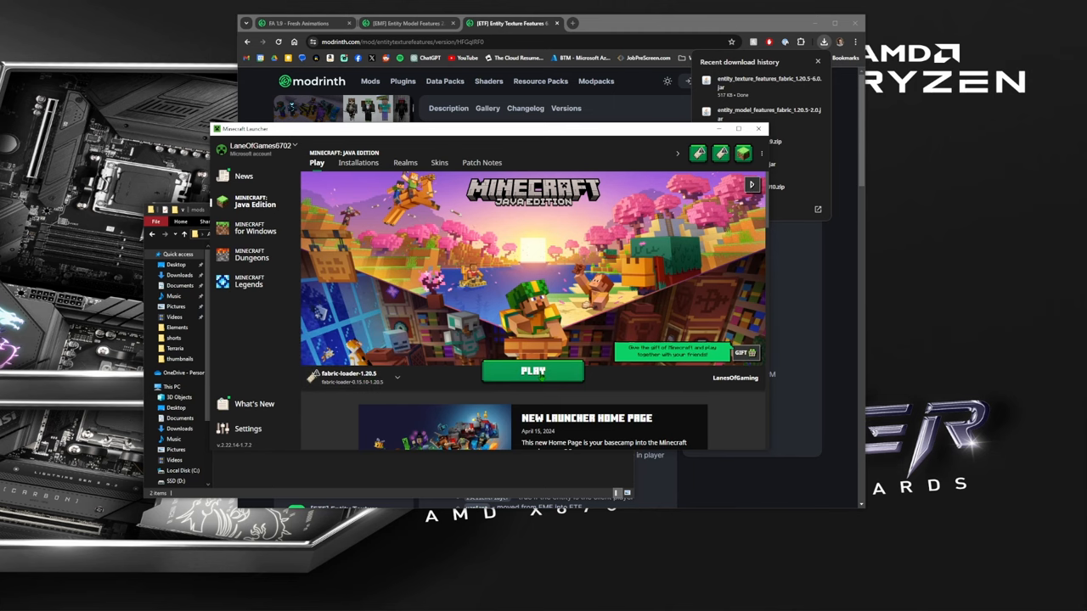
Step: Launch the Fabric 1.20.5 installation, acknowledging the modded-installation risk warning
click(533, 370)
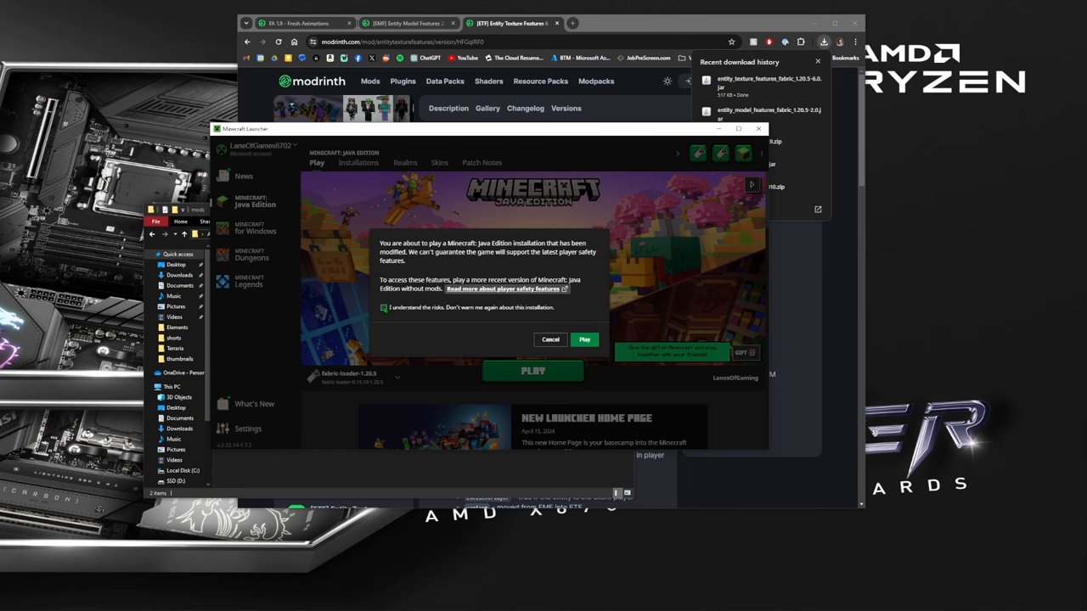
click(584, 340)
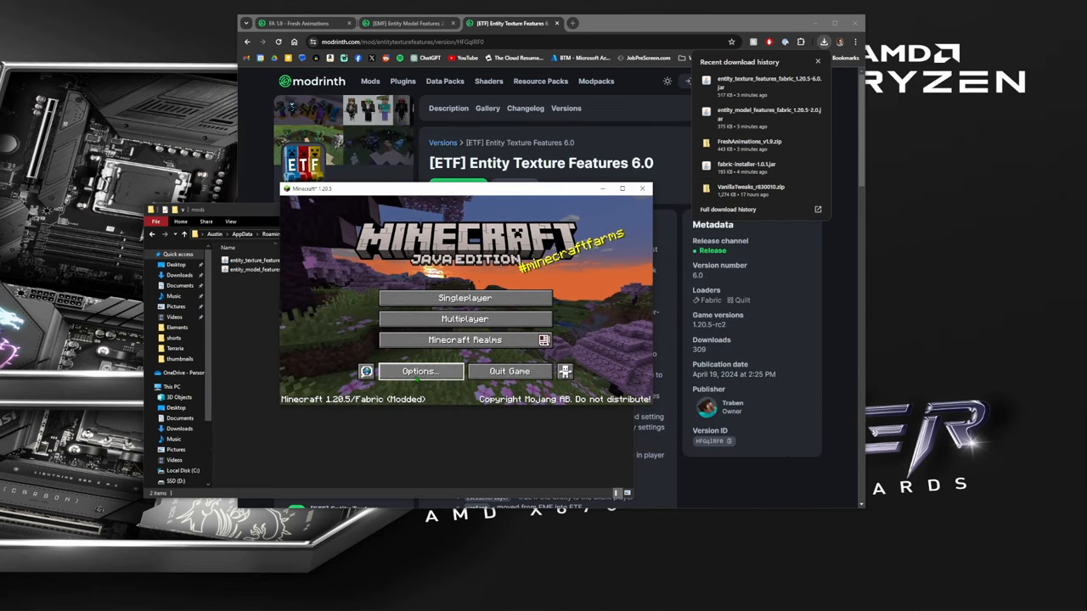
Step: Enable the Fresh Animations pack in Resource Packs despite the older-version warning
click(416, 370)
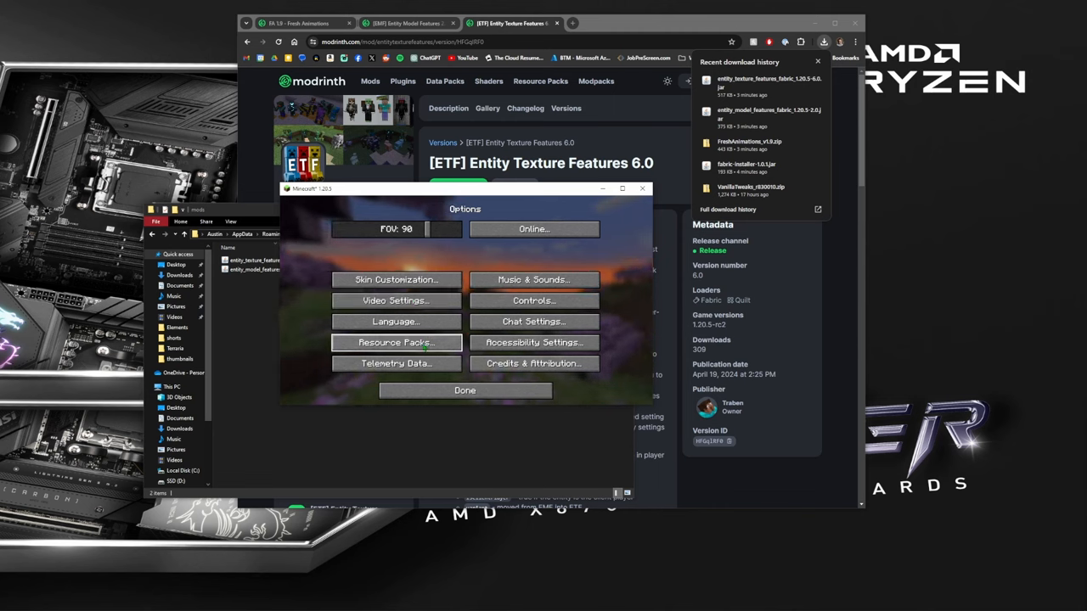
click(395, 343)
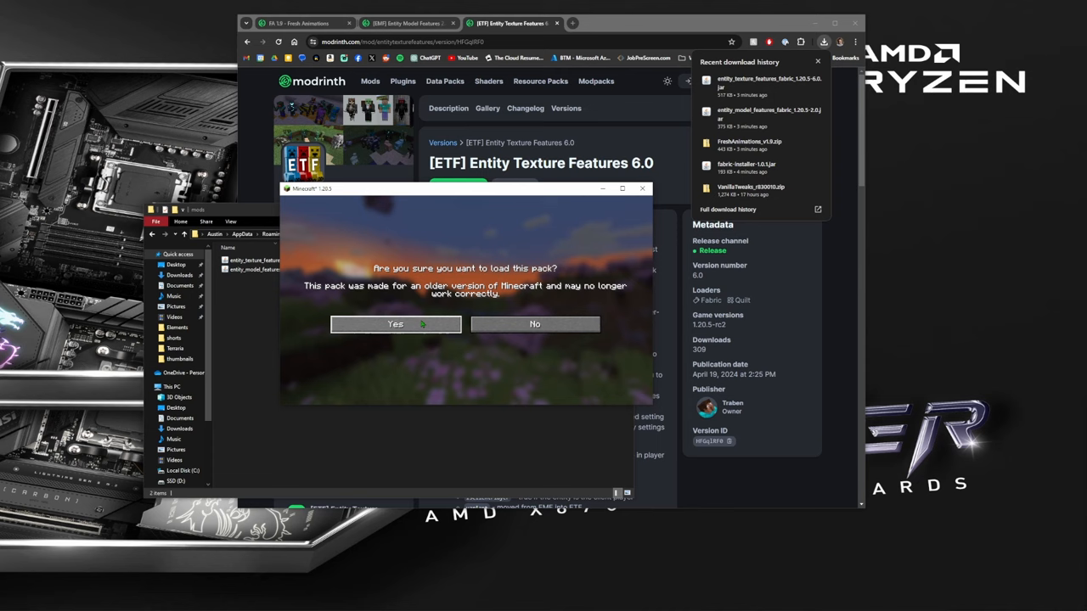
click(394, 324)
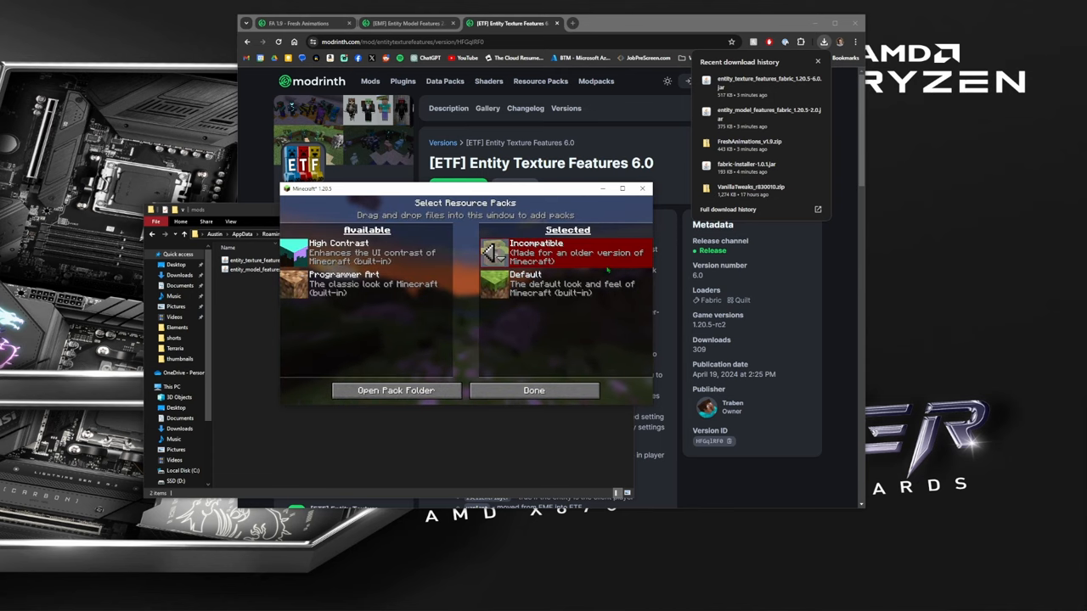
click(533, 391)
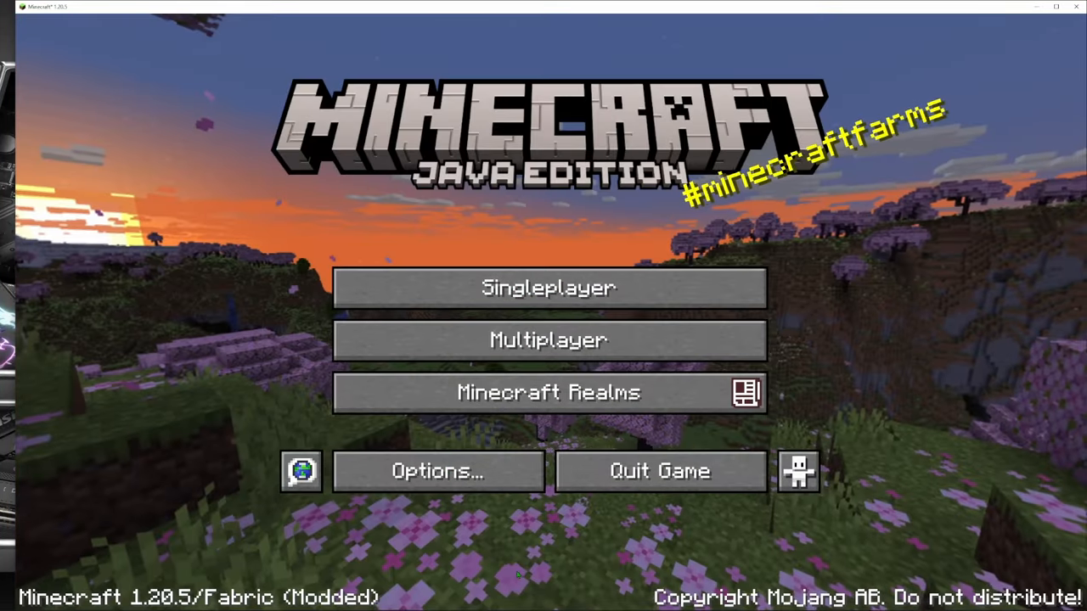
Step: Load into the singleplayer forest world
click(550, 287)
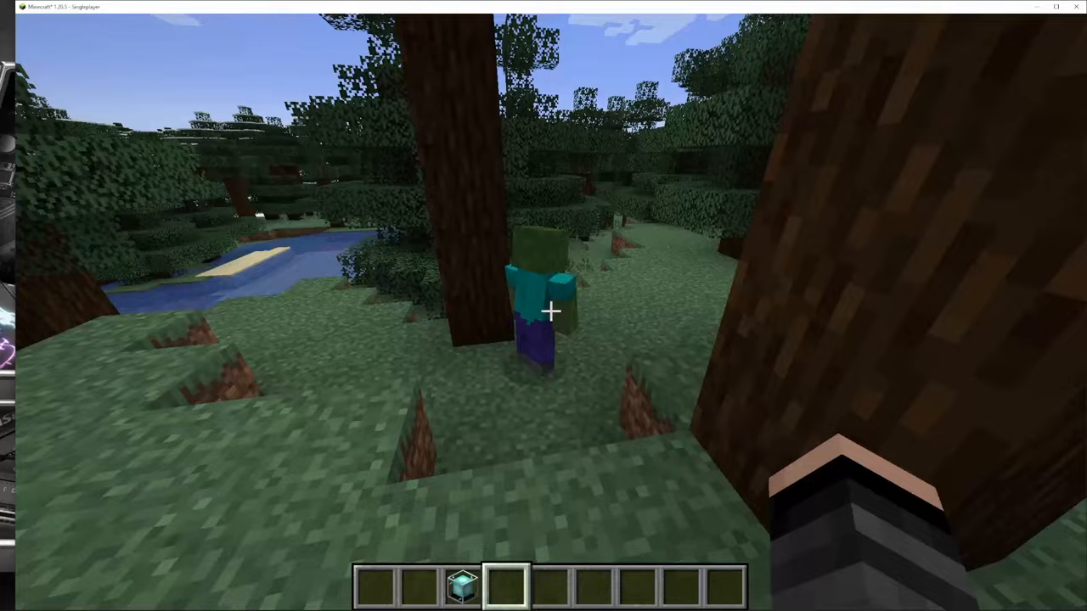
Step: Search the creative inventory for iron golem, spider, creeper, sheep and wolf spawn eggs and add them to the hotbar
key(e)
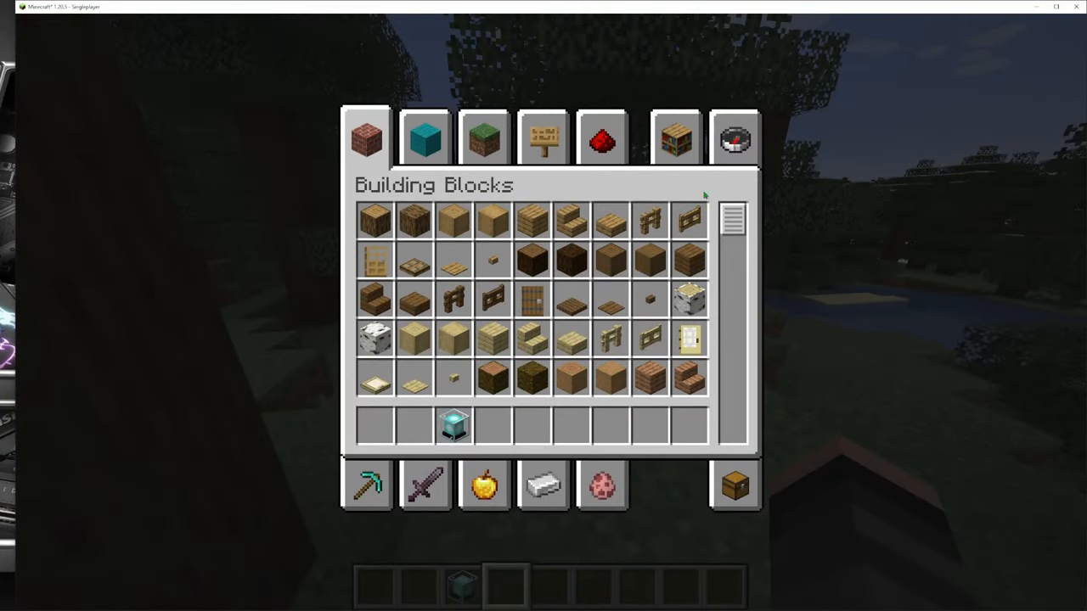
click(733, 141)
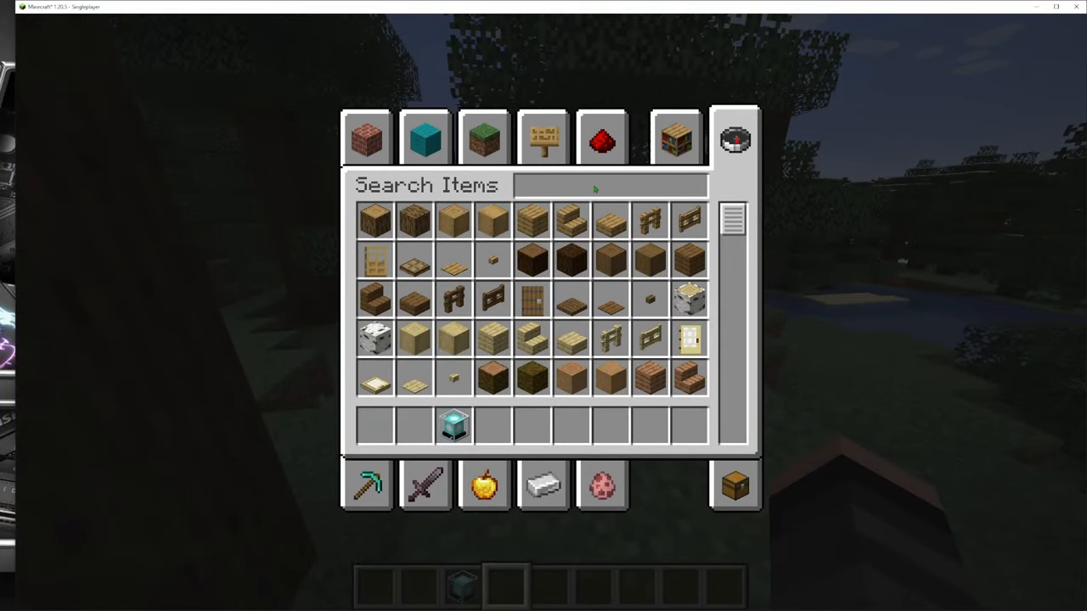
text(iron)
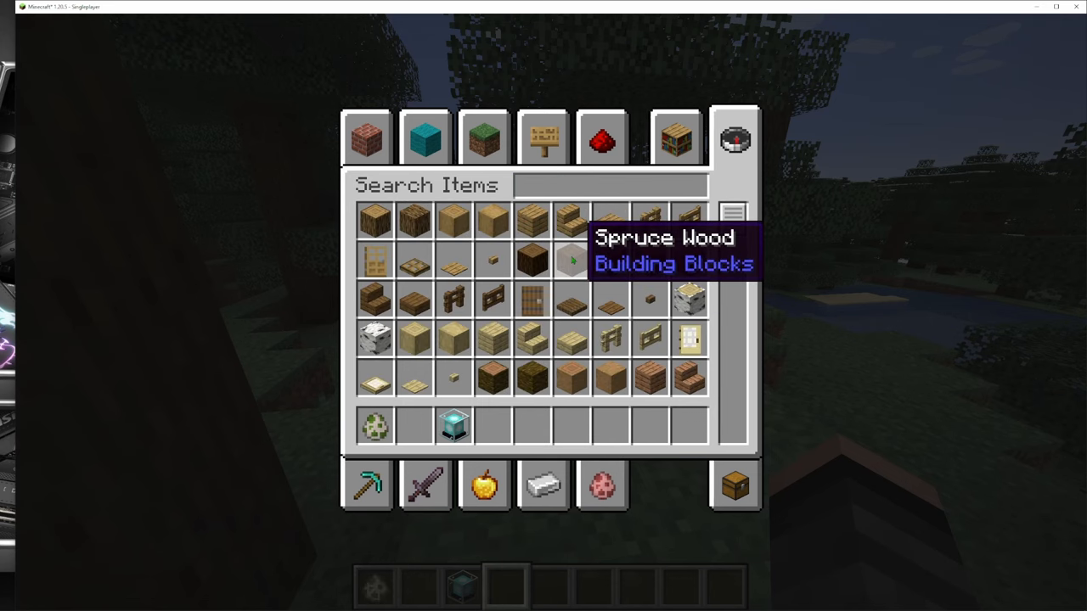
text(spid)
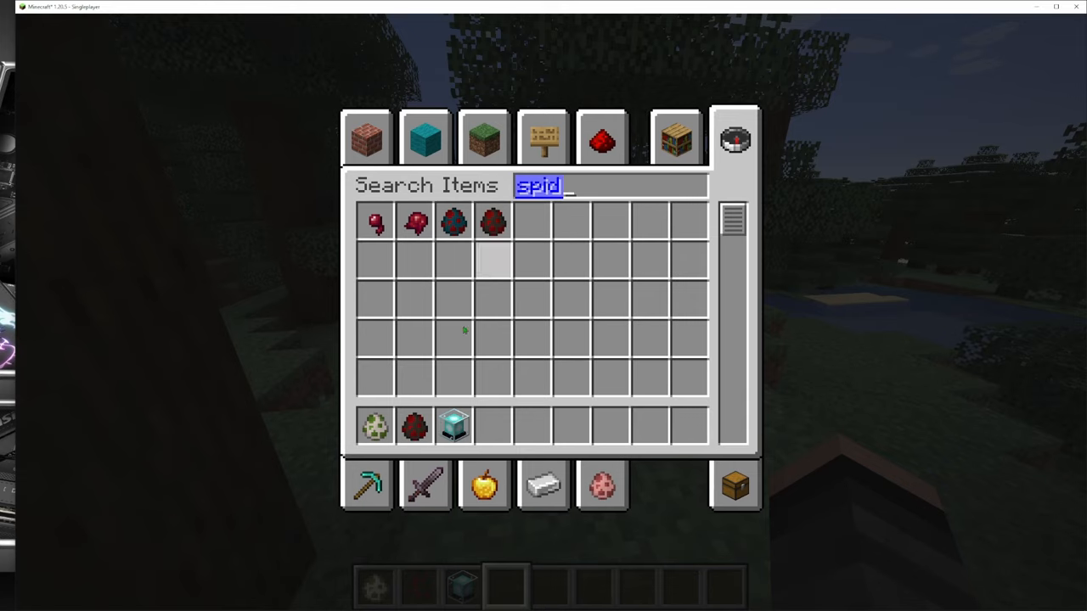
text(cr)
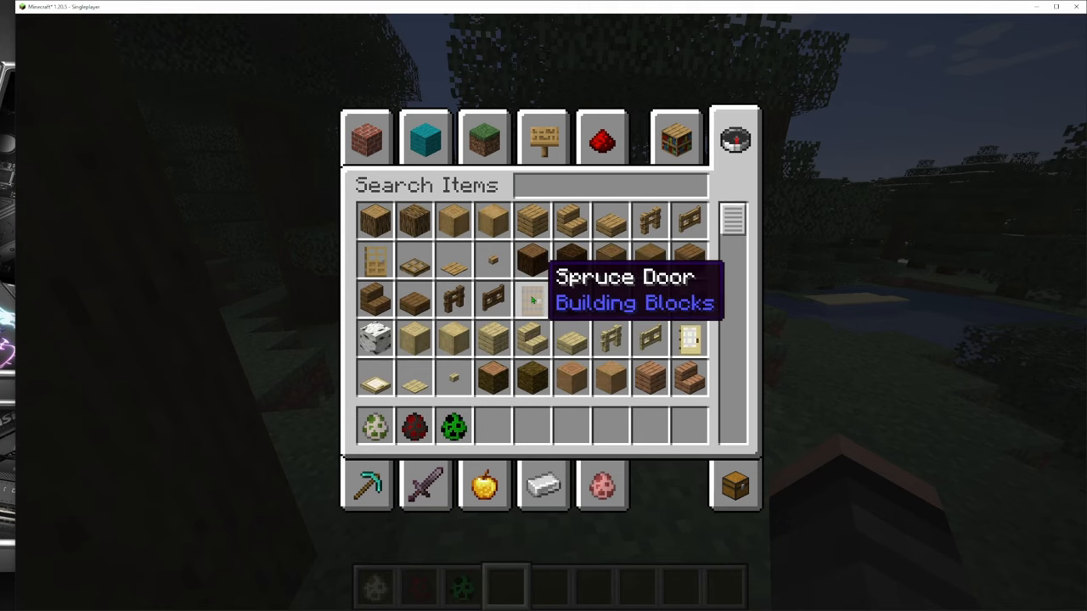
text(sheep)
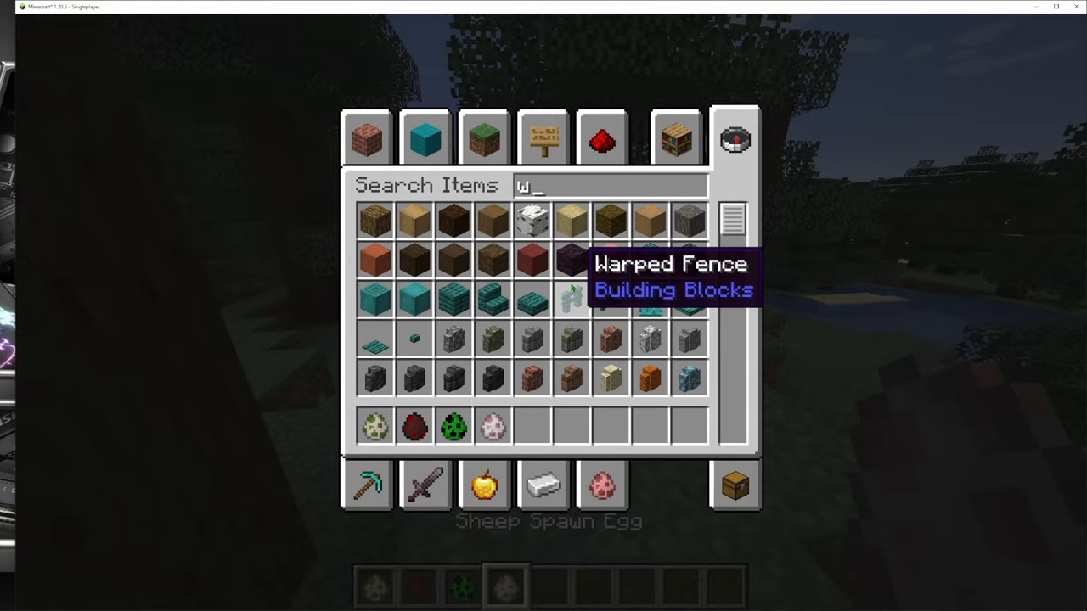
text(olf)
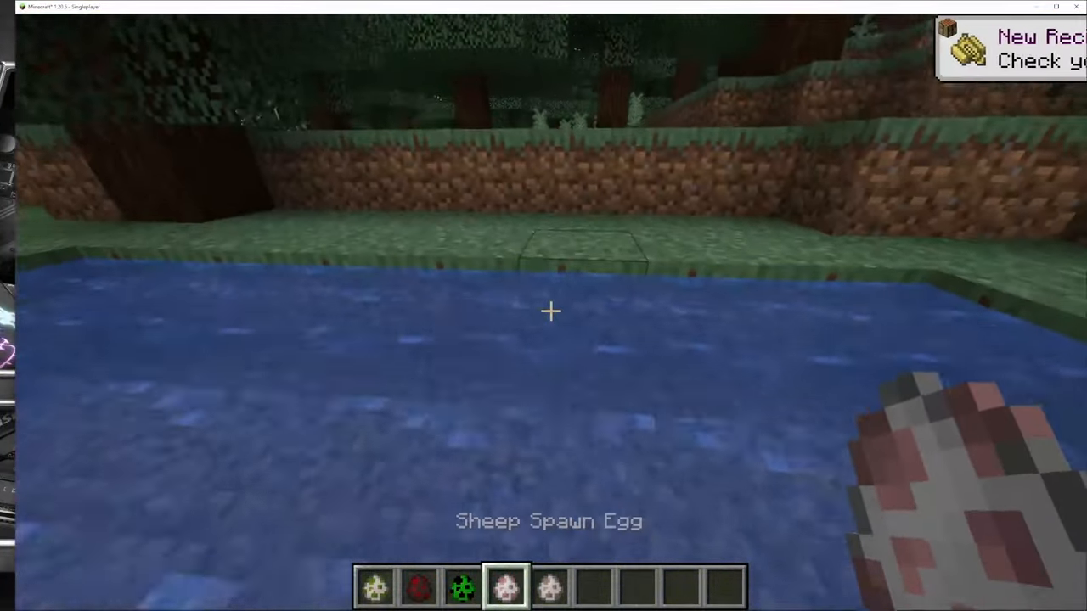
Step: Spawn the mobs, including an iron golem, from the held eggs to view their animated models
click(550, 310)
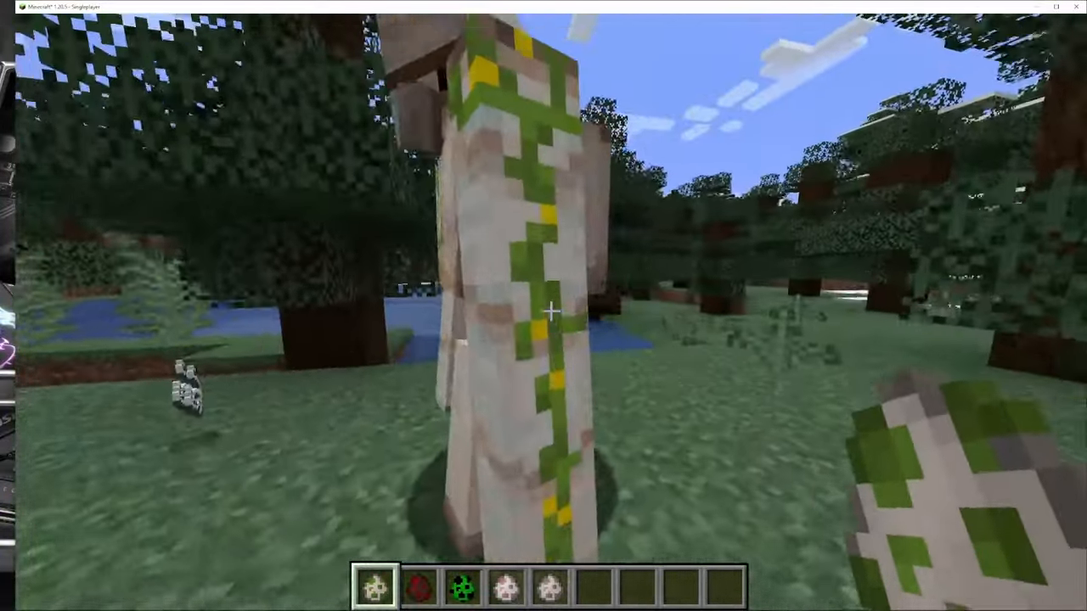
key(e)
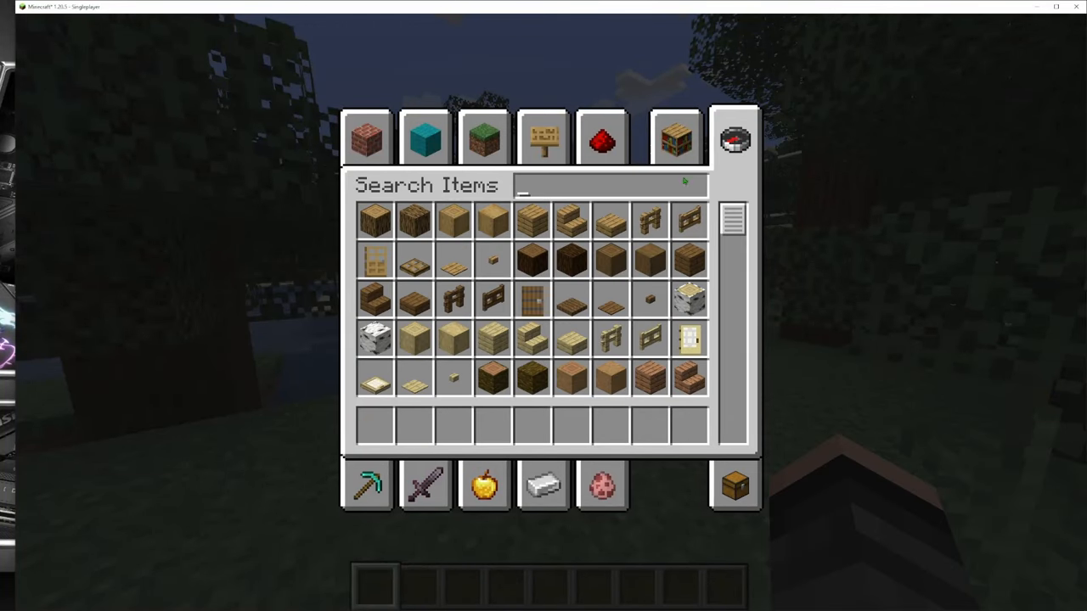
Step: Search the creative inventory for 'wol' and put a wolf spawn egg into the empty hotbar
text(vi)
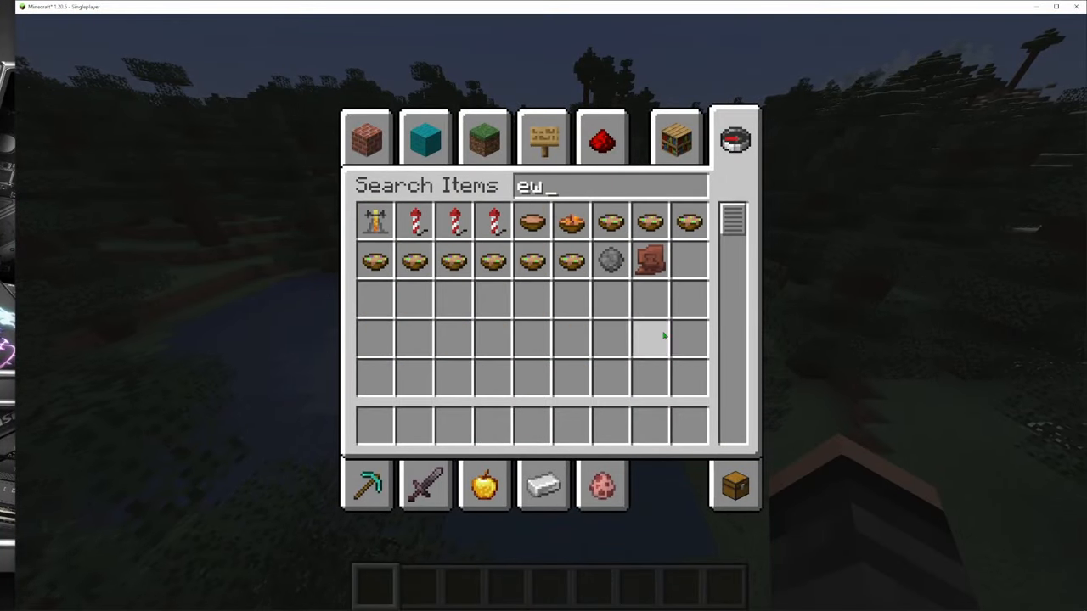
key(Escape)
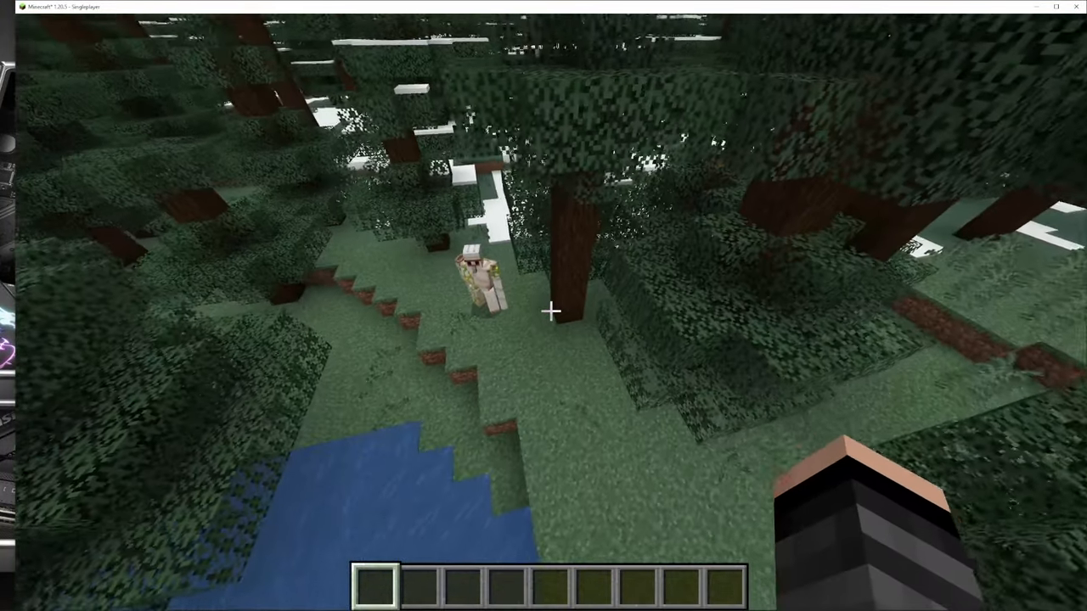
key(e)
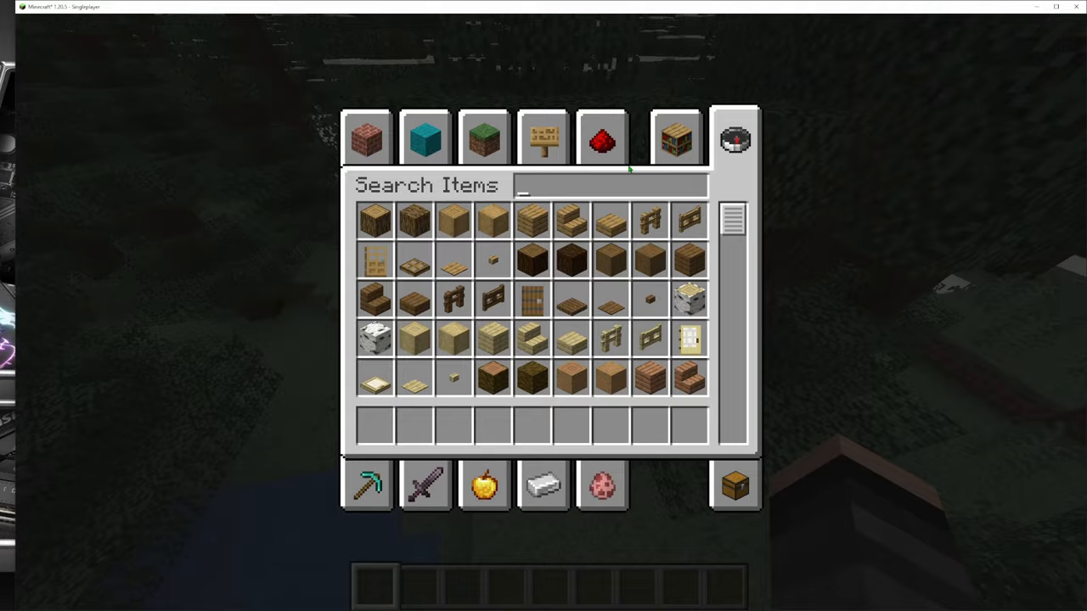
text(wol)
text(/)
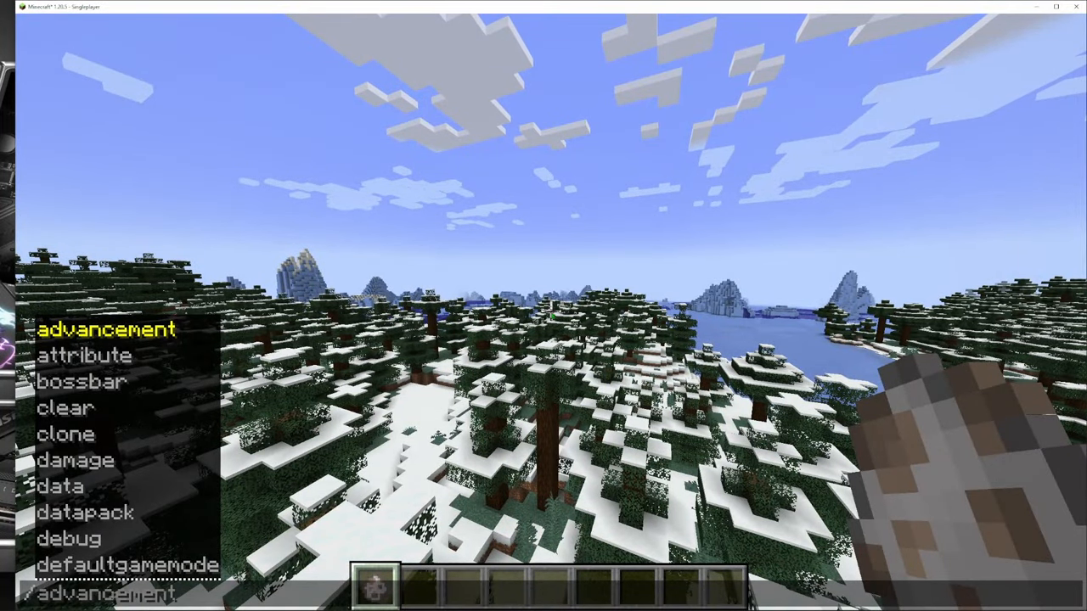
Step: Run the /locate biome command and teleport to the grassy forest with the wolf pack
text(locate biome)
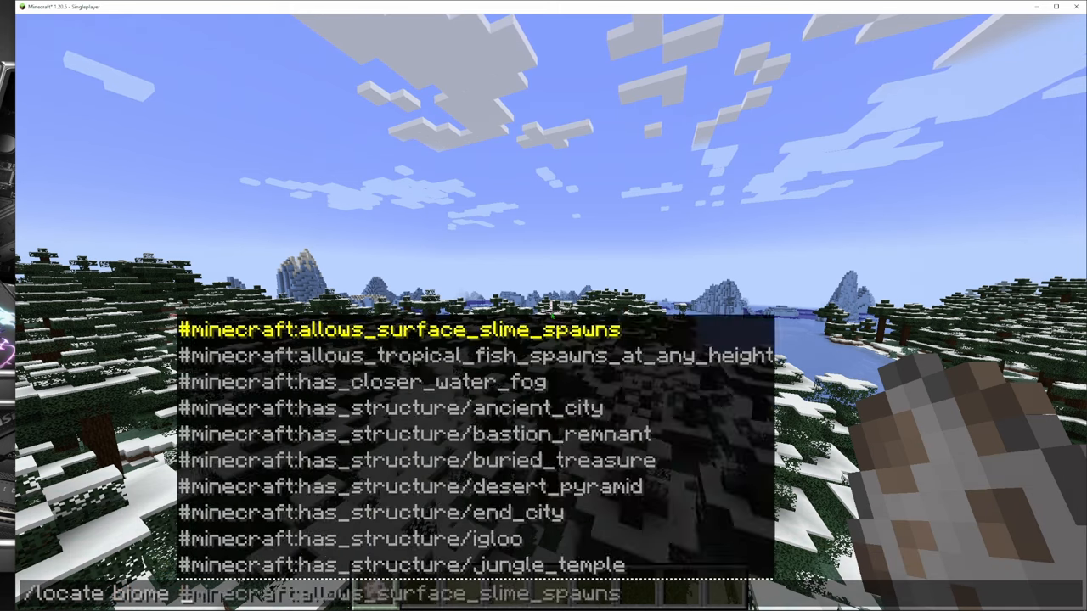
key(Enter)
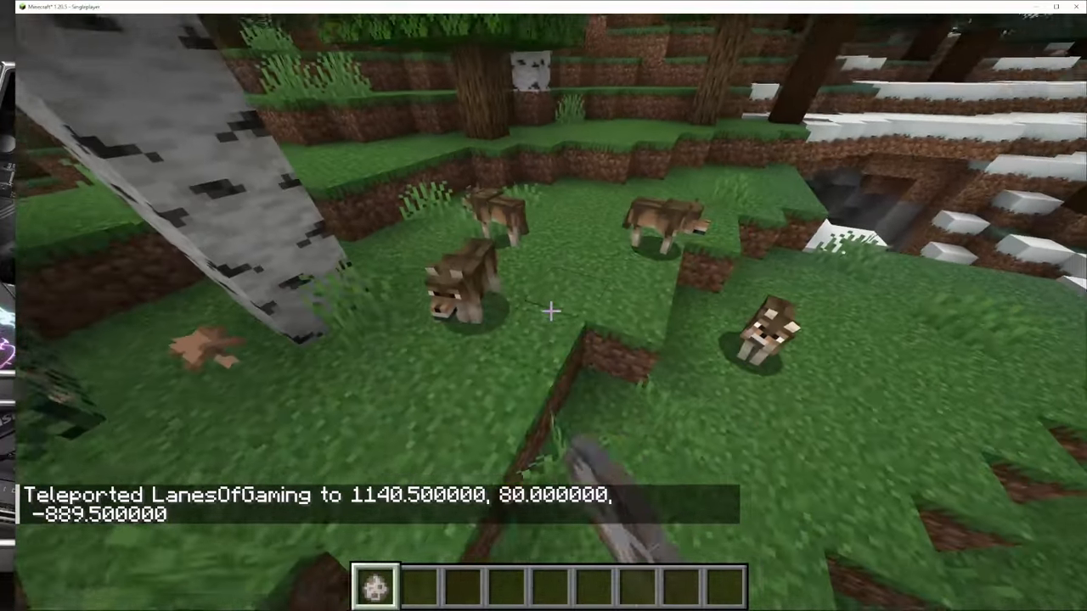
mouse_move(550, 313)
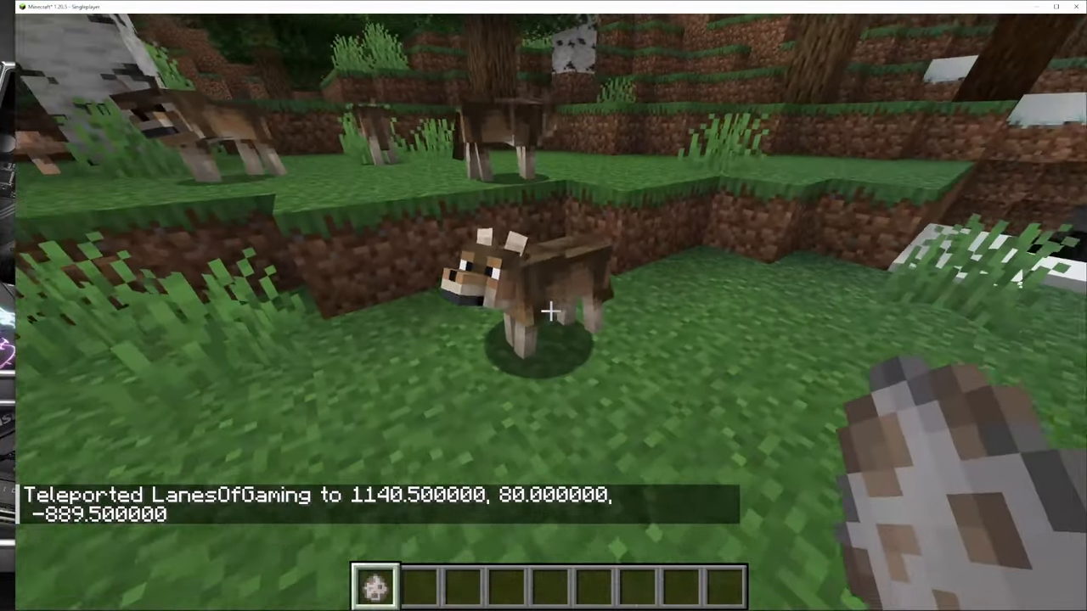